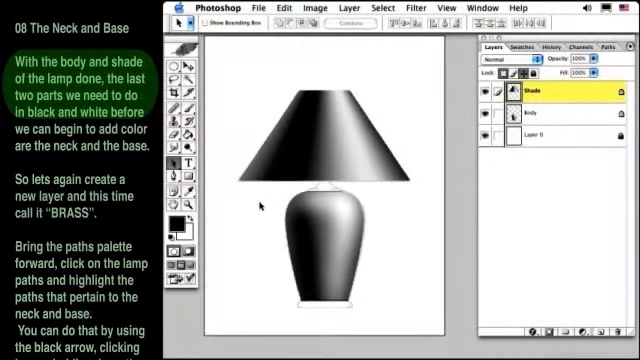
mouse_move(322, 166)
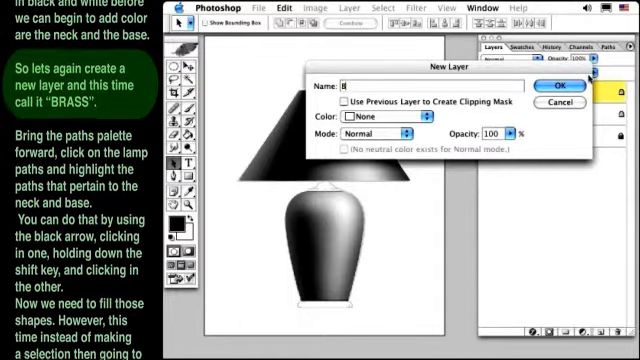
- Name the new layer 'Brass' for the lamp's neck and base fills
text(Brass)
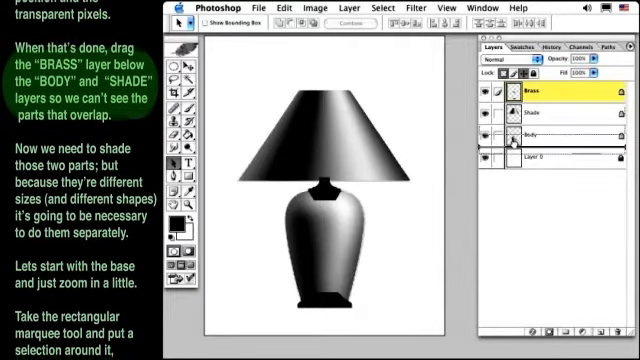
drag(524, 92, 524, 144)
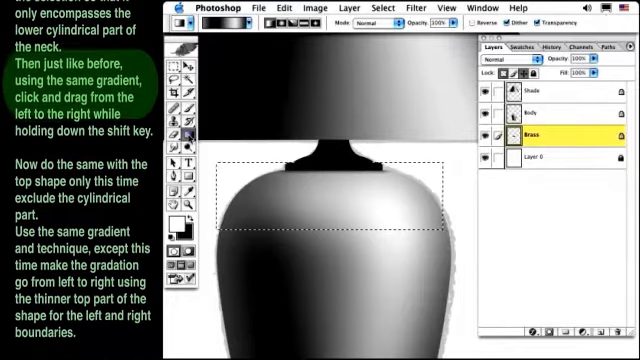
- Scroll the canvas to bring the top neck shape into view for selection
scroll(down, 3)
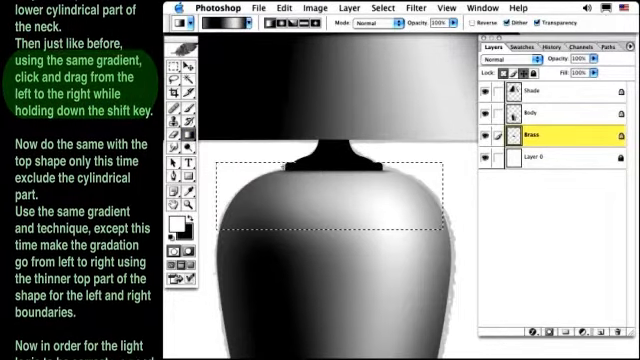